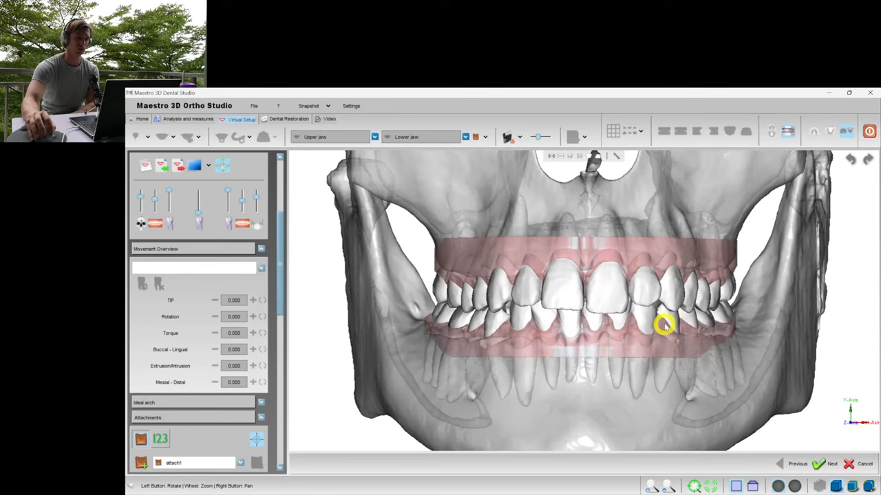
Hide the skull and upper jaw, then look straight down on the lower arch's biting surfaces
left_click_drag(663, 325, 685, 317)
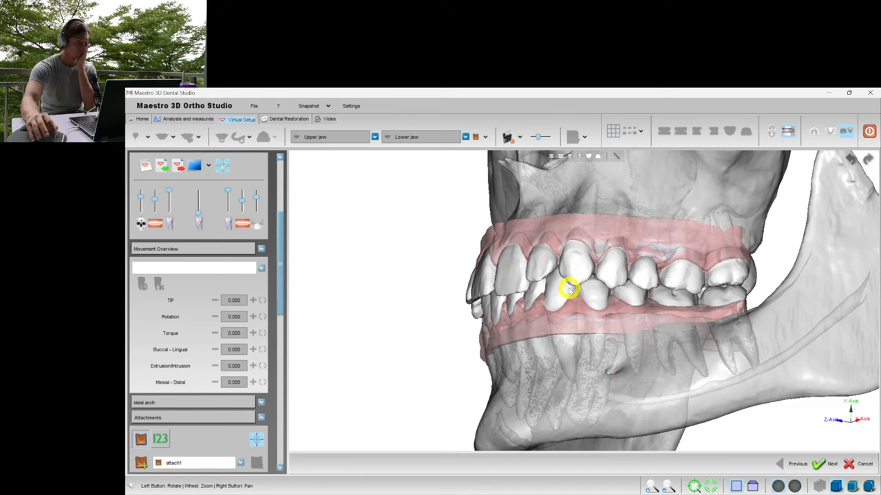
left_click(812, 135)
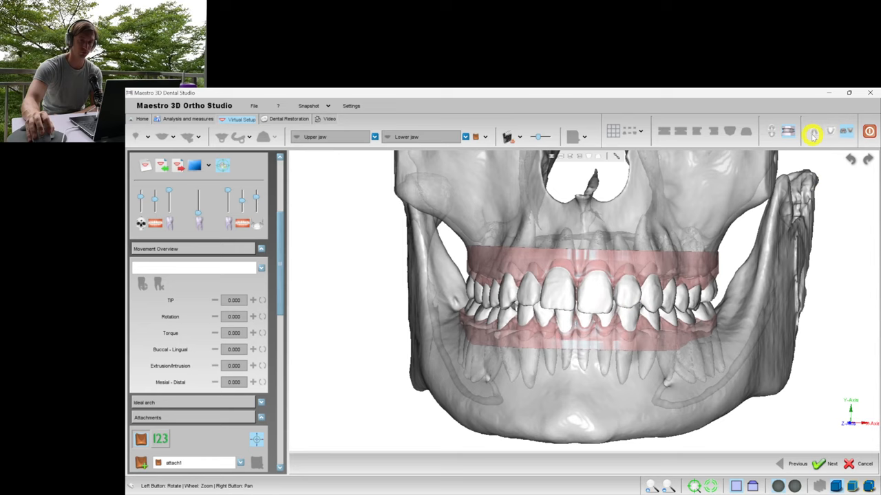
left_click(789, 135)
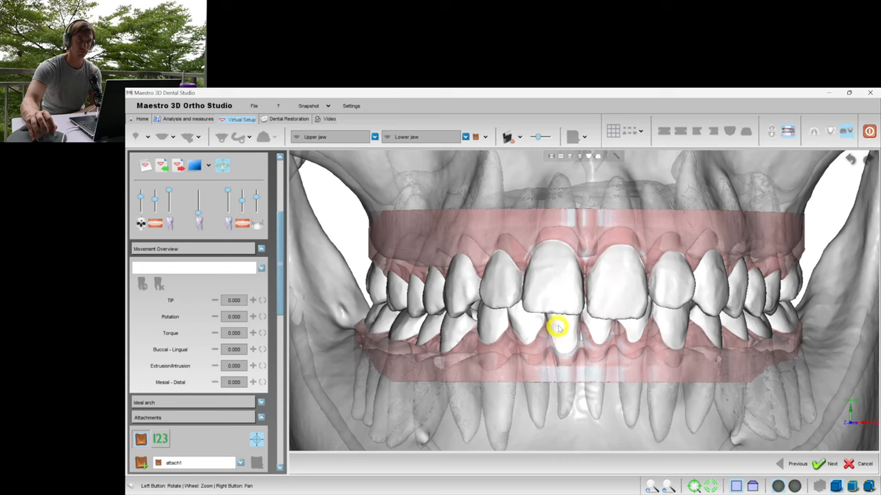
left_click_drag(557, 327, 551, 296)
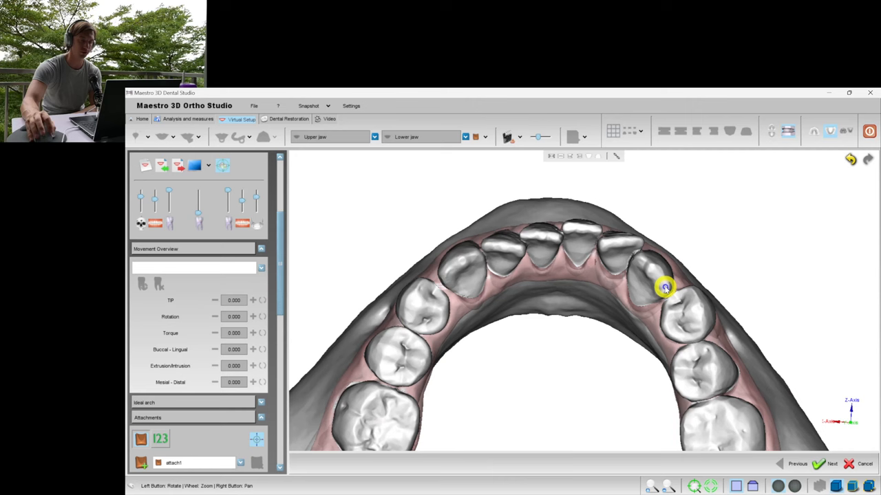
left_click(666, 287)
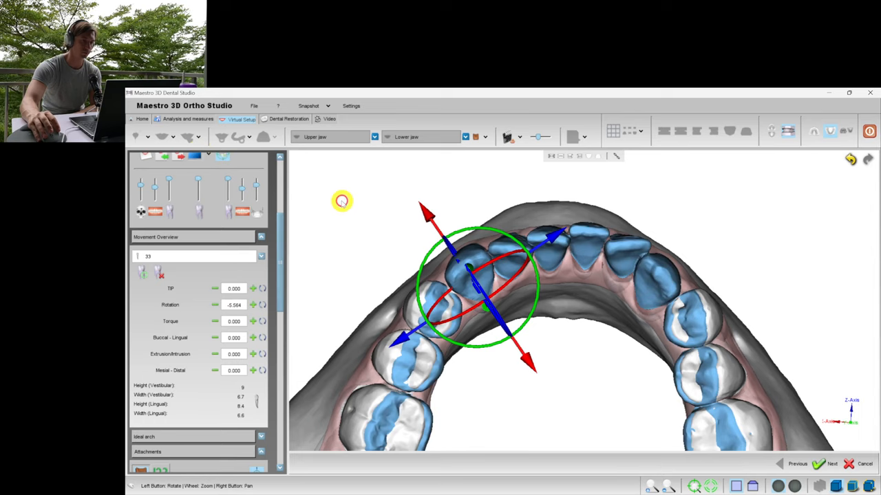
left_click_drag(341, 201, 476, 366)
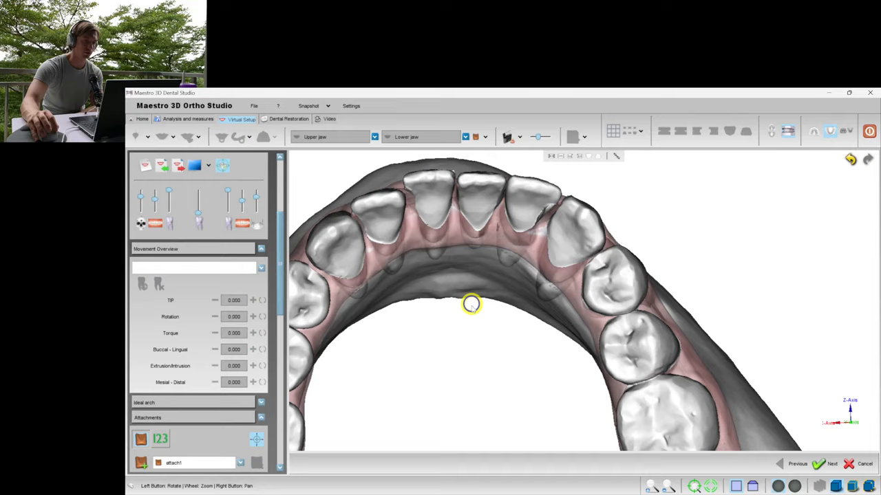
Rotate lower incisor 42 about its long axis and adjust its torque and tip
left_click_drag(471, 303, 488, 246)
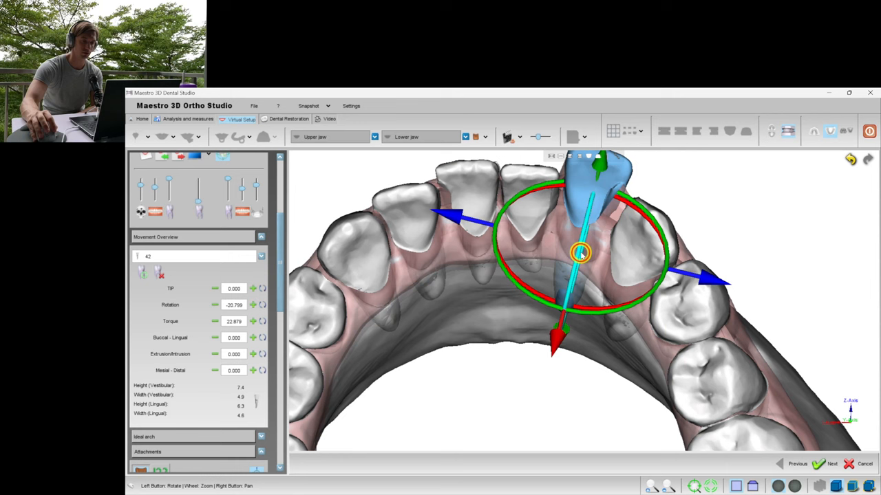
left_click_drag(581, 254, 626, 379)
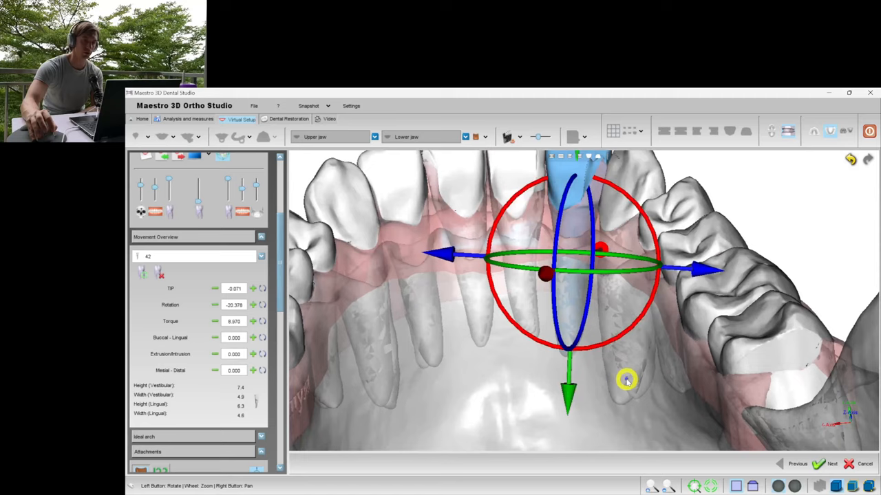
Rotate and torque lower incisor 32, increasing its rotation further
left_click_drag(626, 379, 485, 288)
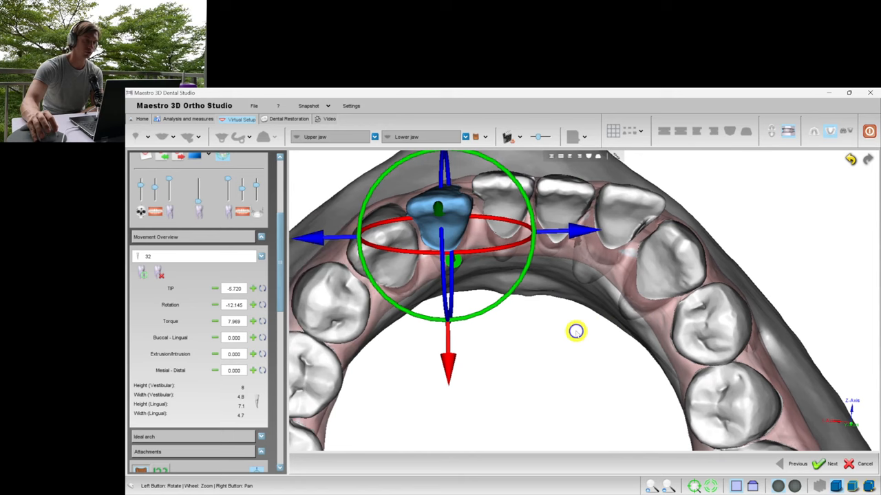
left_click_drag(575, 331, 502, 297)
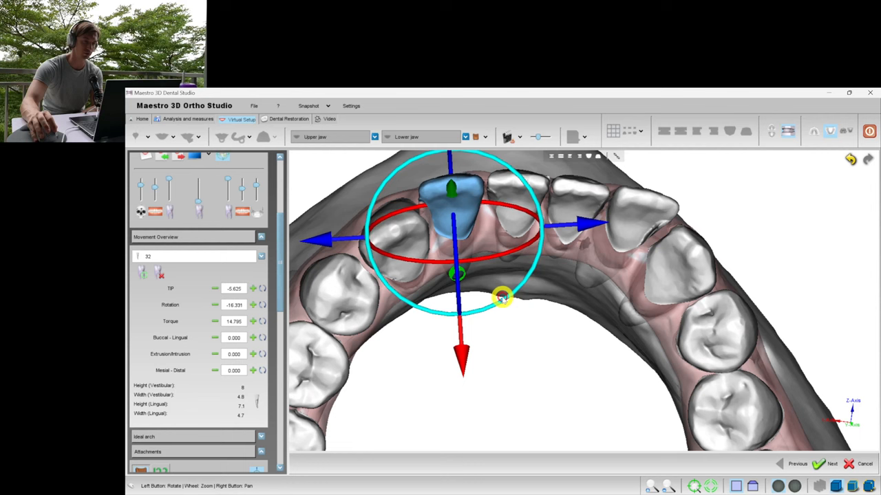
left_click_drag(502, 297, 454, 227)
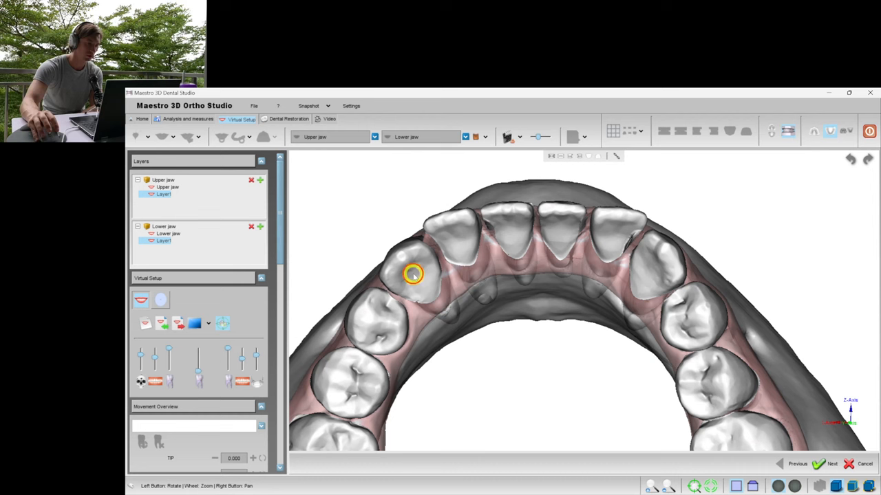
Hide the lower jaw, leaving the upper arch and palate seen from below
left_click_drag(412, 275, 595, 298)
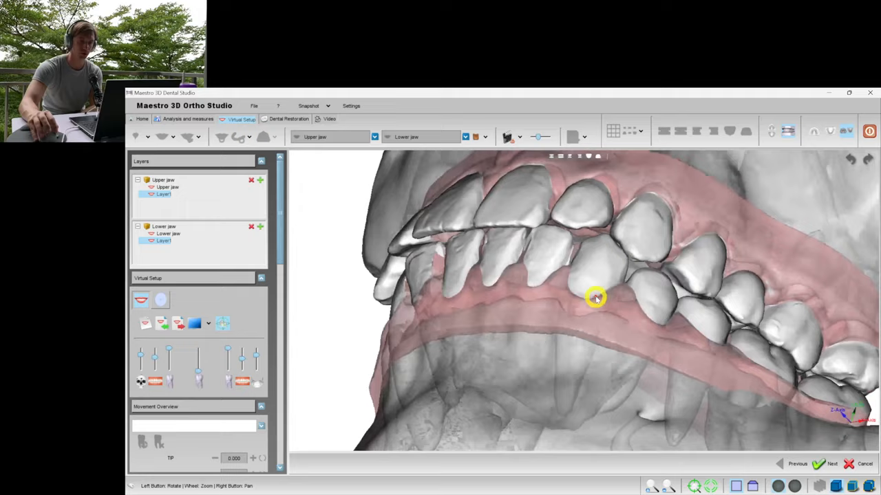
left_click(595, 297)
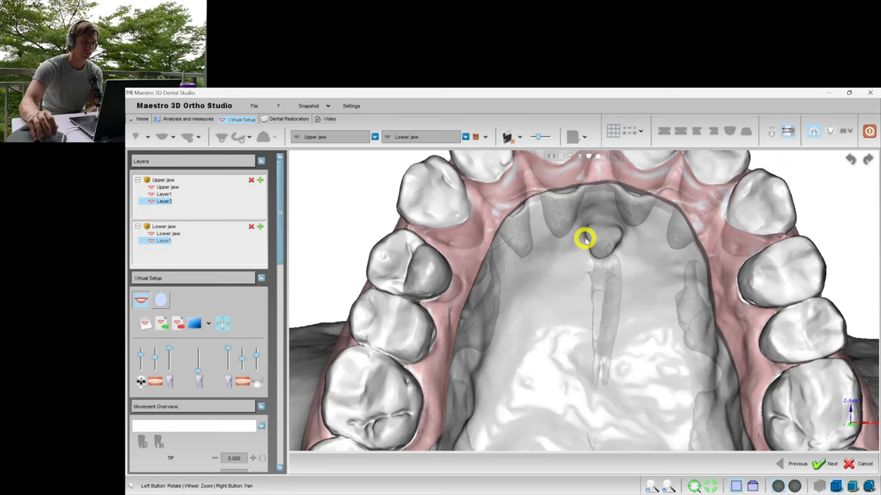
Move an upper front incisor with its transform gizmo in the palatal view
left_click(584, 239)
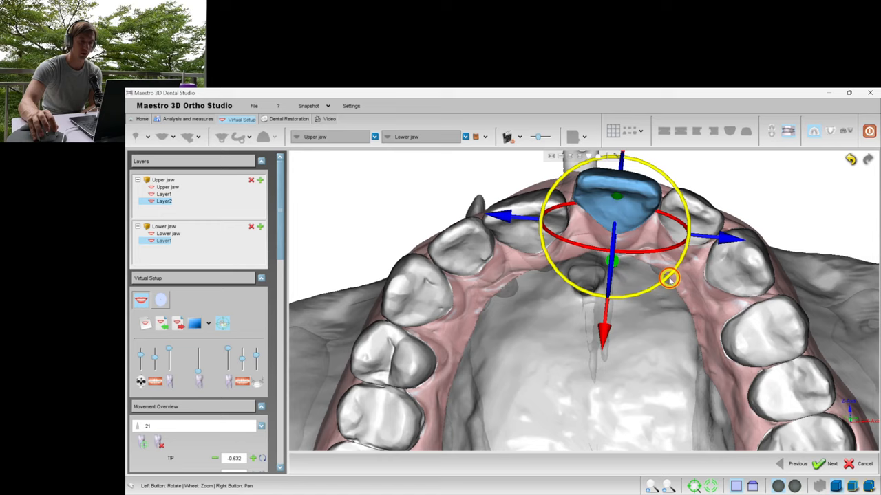
left_click_drag(667, 278, 622, 256)
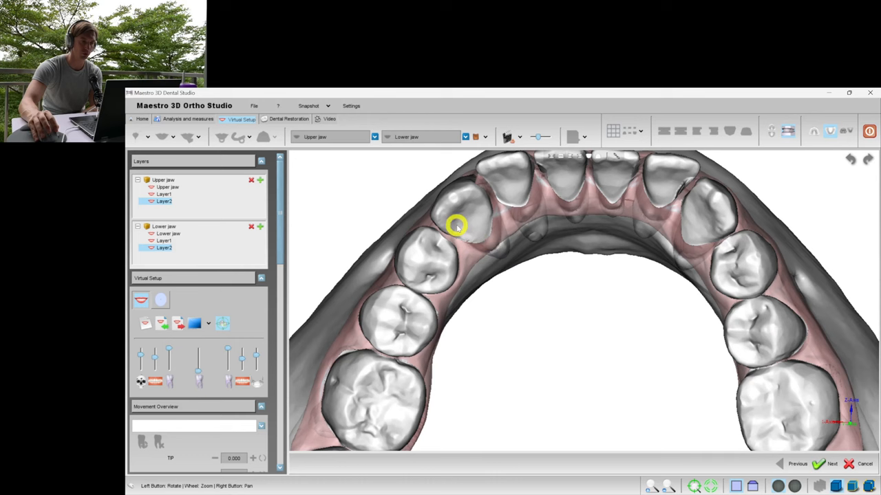
Show the lower jaw instead of the upper and pick a lower tooth
left_click(457, 225)
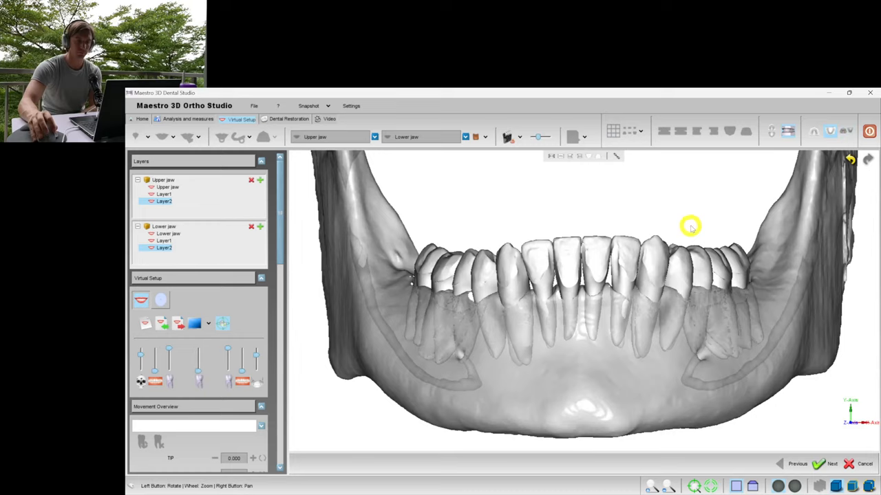
Bring the upper jaw back into the translucent skull, viewed from an oblique side angle
left_click_drag(690, 227, 594, 326)
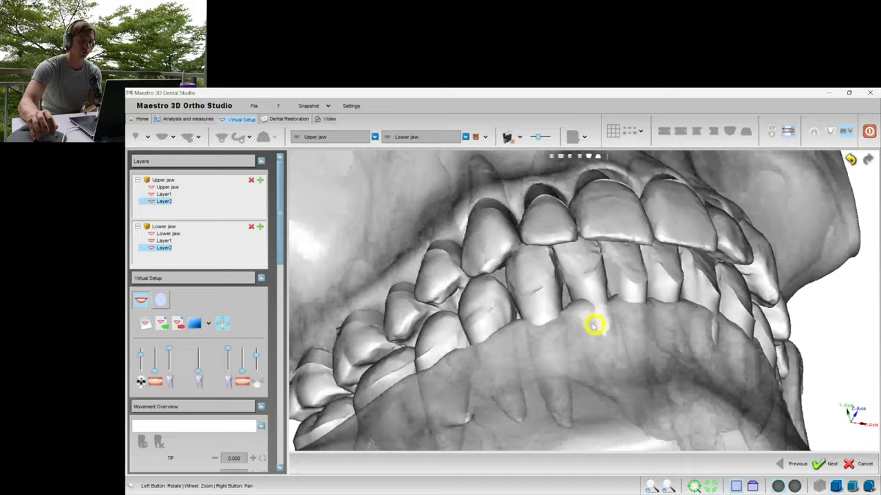
left_click(594, 326)
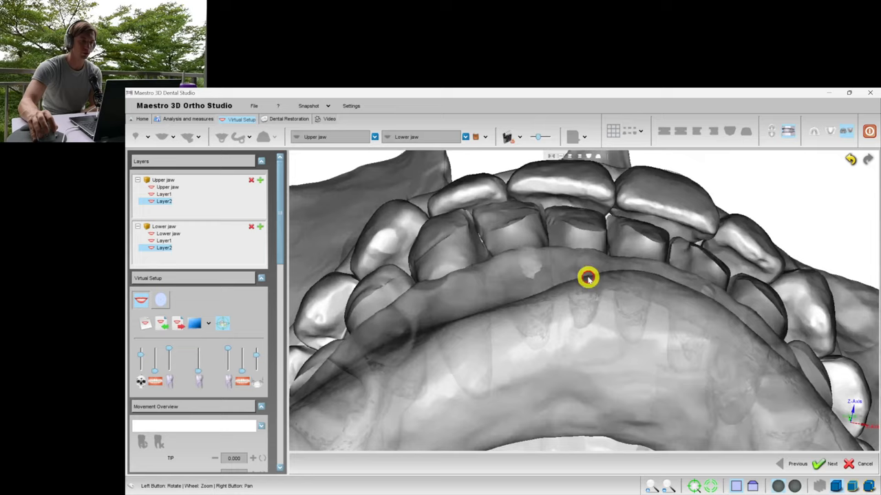
left_click_drag(589, 276, 448, 184)
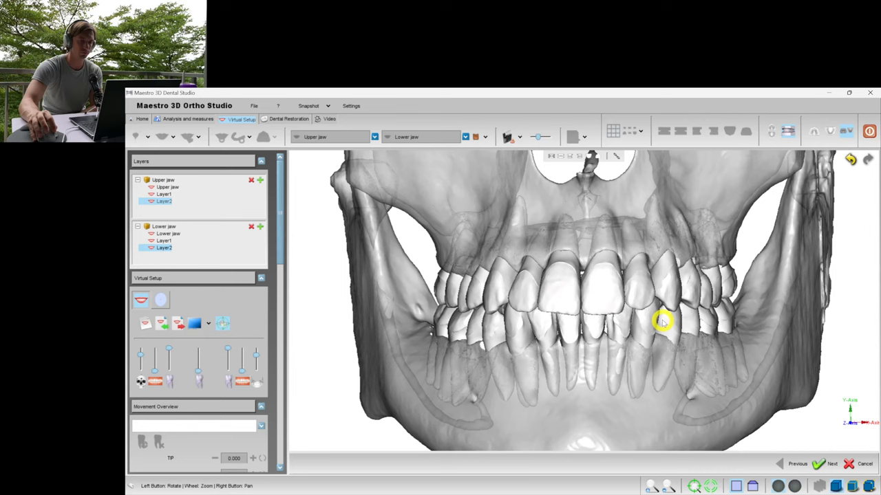
mouse_move(570, 305)
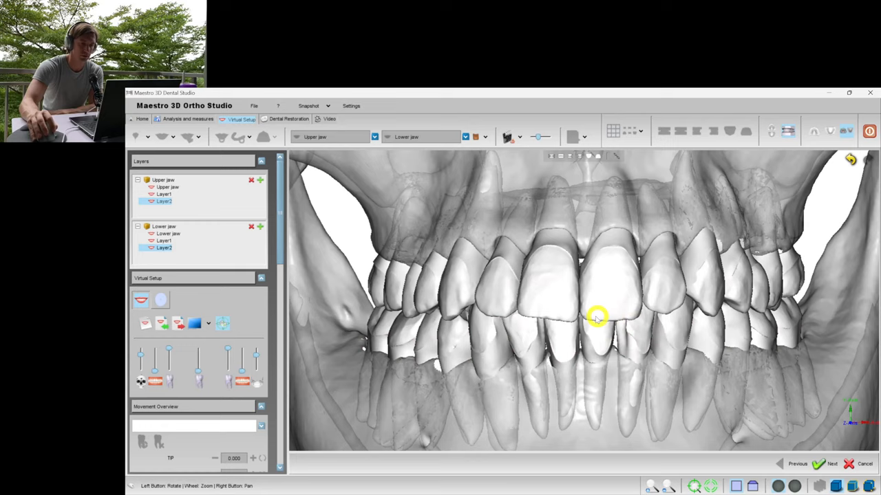
left_click_drag(597, 316, 550, 301)
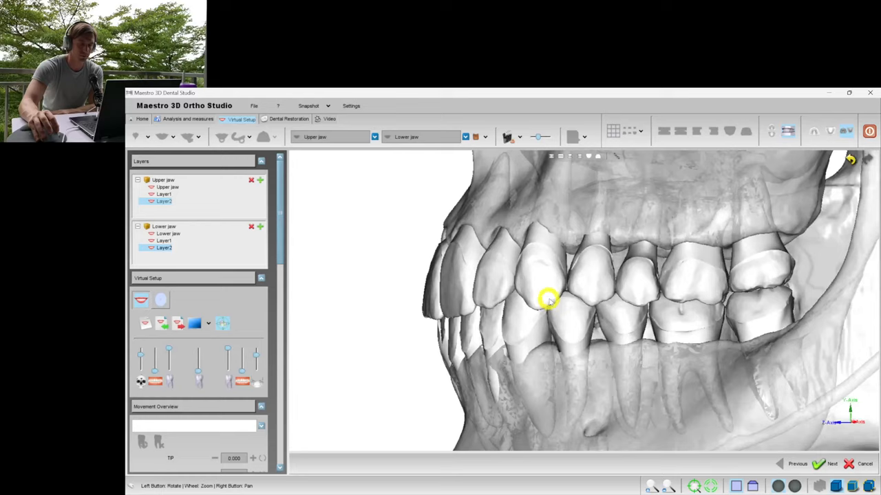
left_click(198, 330)
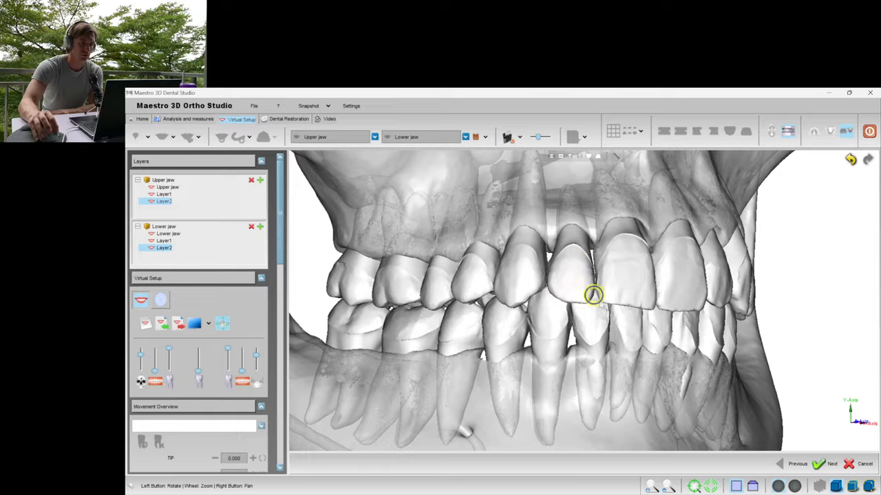
left_click_drag(593, 294, 670, 329)
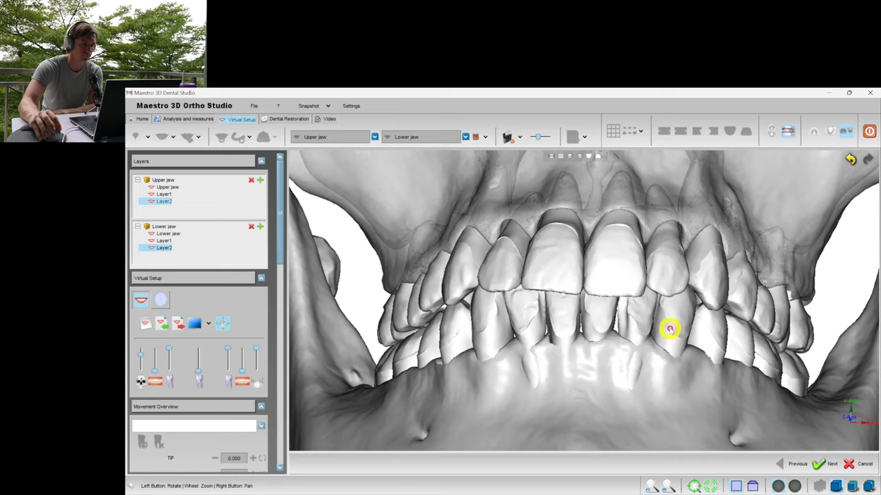
left_click_drag(668, 329, 581, 311)
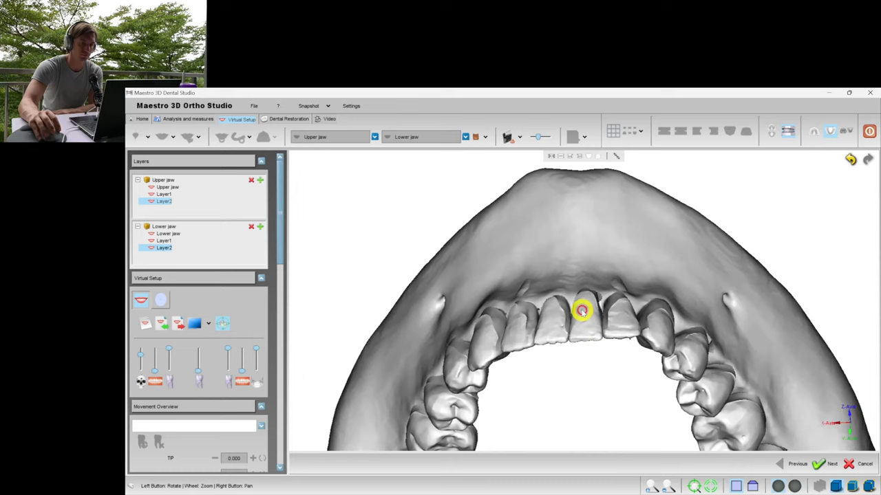
left_click(581, 311)
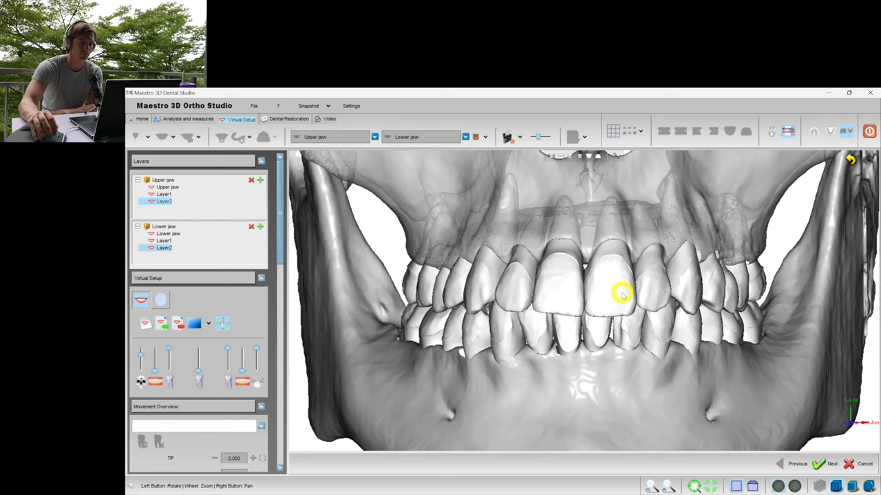
left_click_drag(619, 292, 544, 237)
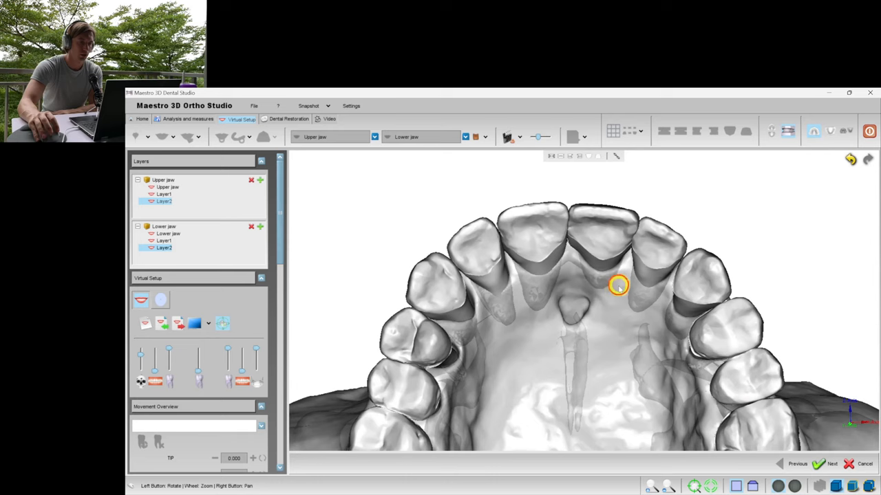
Pick a single upper front incisor so its movement handles appear
left_click(617, 284)
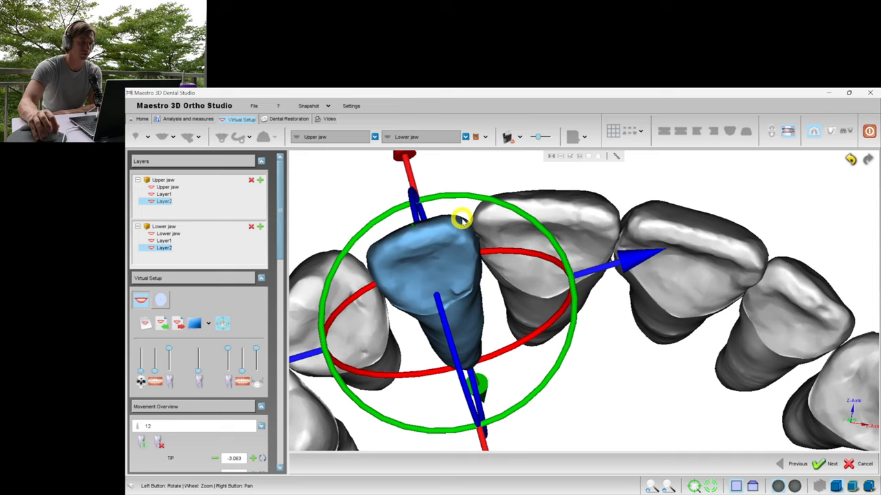
Hide the jaw bone layers so only the teeth show, with no tooth picked
left_click(164, 201)
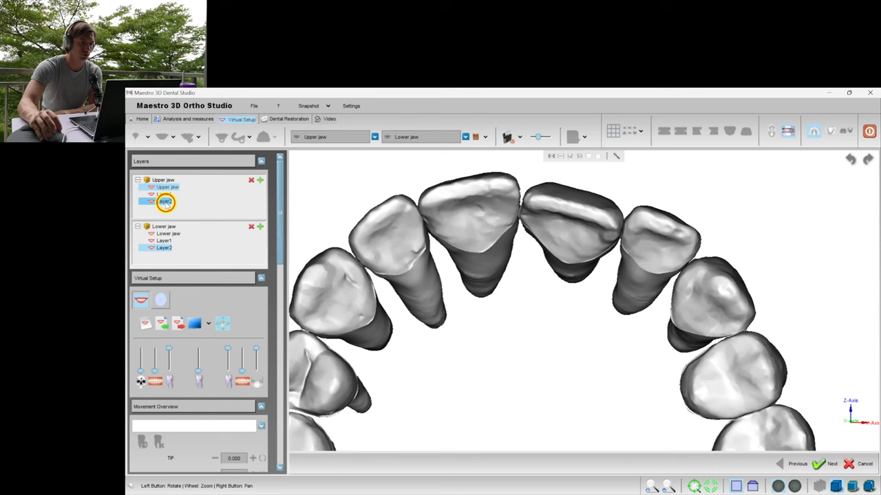
right_click(571, 360)
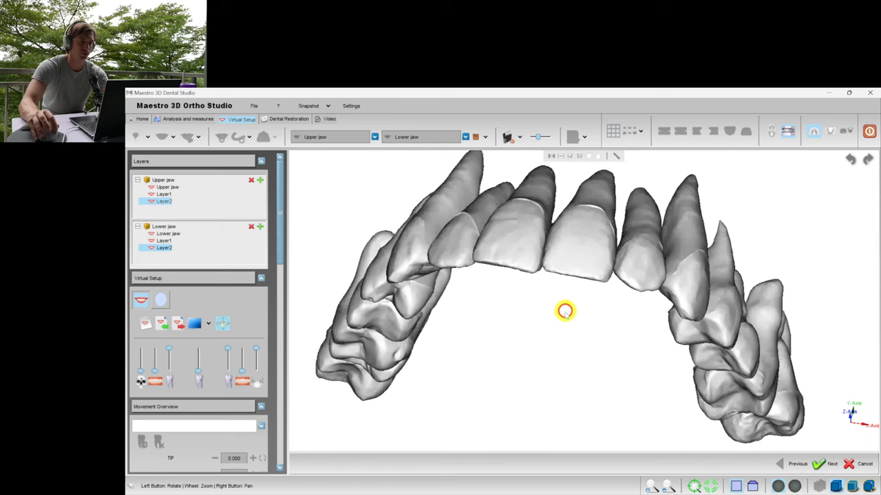
Show the skull and pink gums on both arches, viewed from inside the mouth
left_click_drag(564, 311, 674, 304)
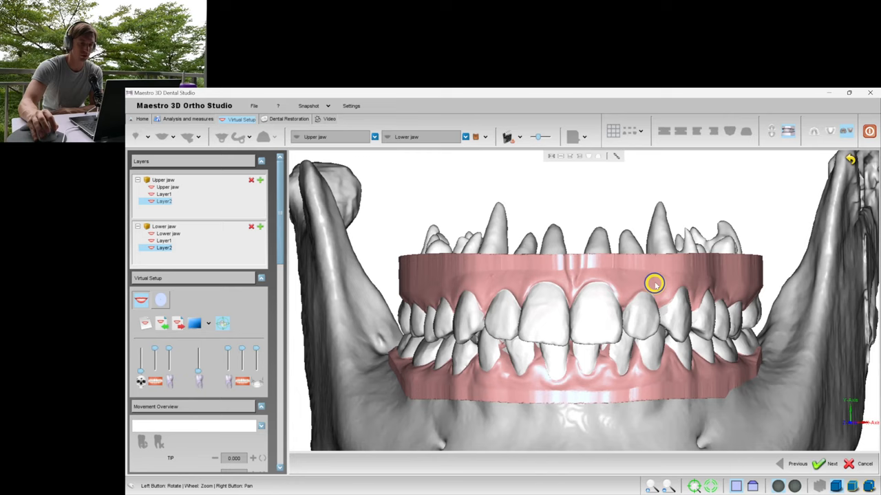
left_click_drag(654, 284, 612, 315)
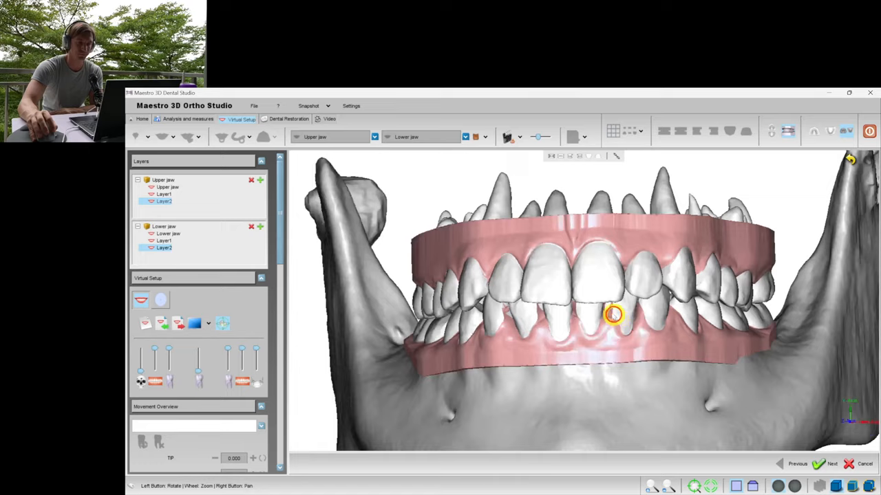
left_click_drag(613, 315, 608, 297)
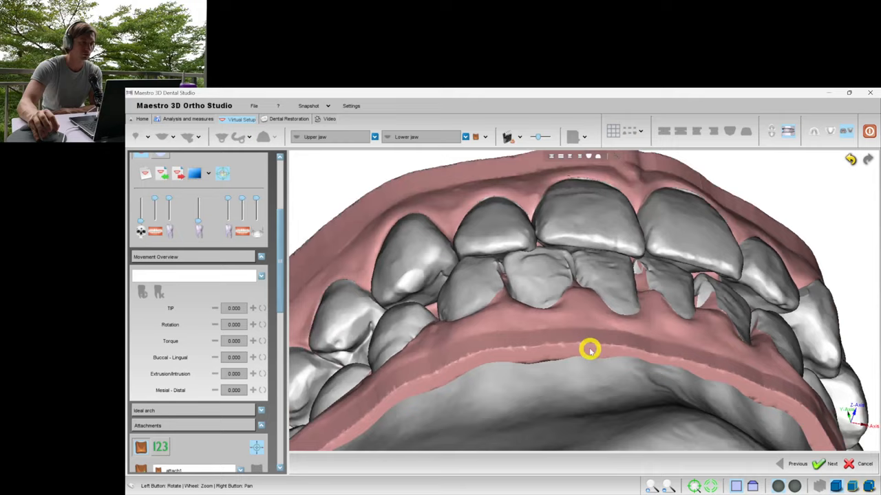
left_click_drag(590, 351, 572, 337)
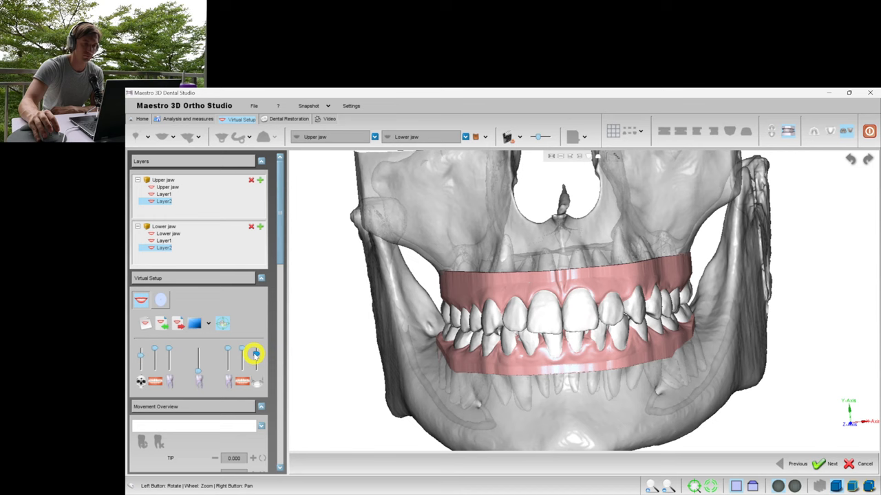
Fade out the upper jaw with the transparency slider, leaving the lower teeth and mandible
left_click_drag(255, 355, 608, 302)
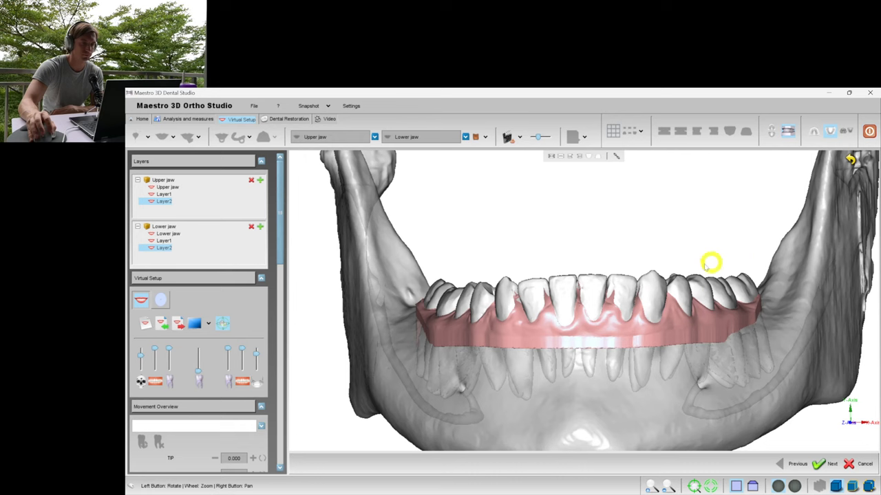
left_click_drag(710, 263, 600, 291)
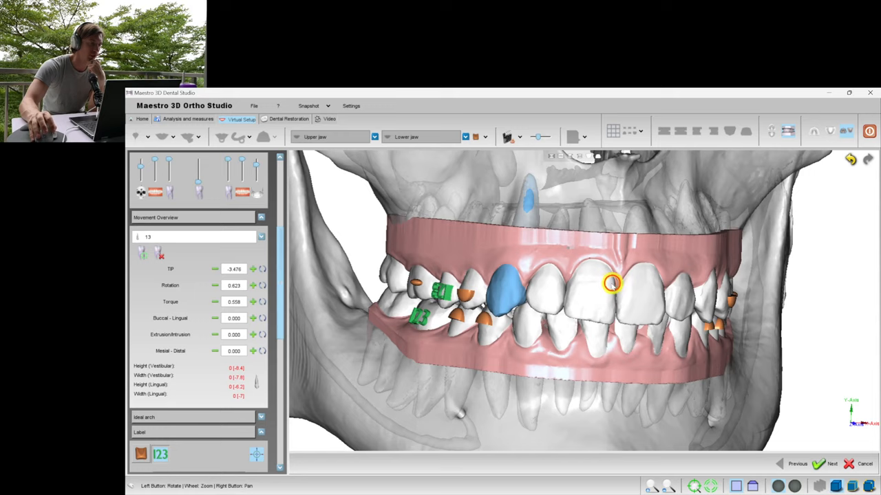
left_click_drag(611, 282, 643, 322)
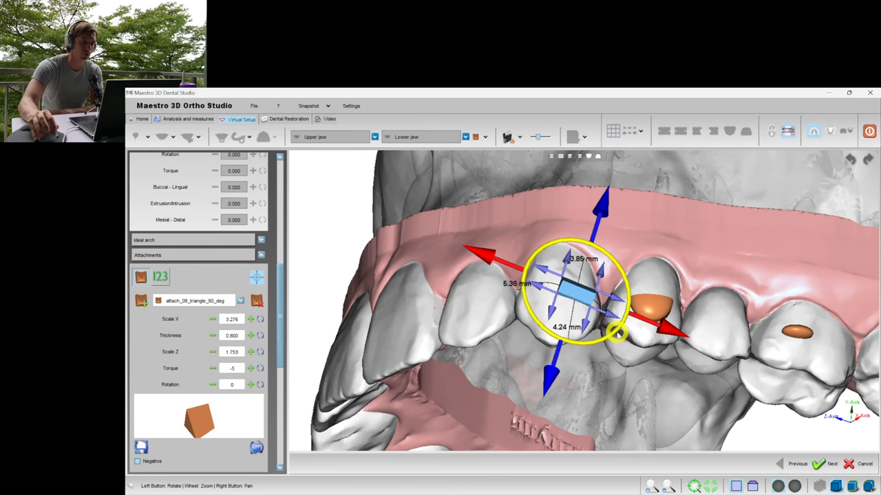
Confirm the triangular attachment's final position on the upper front incisor
right_click(585, 296)
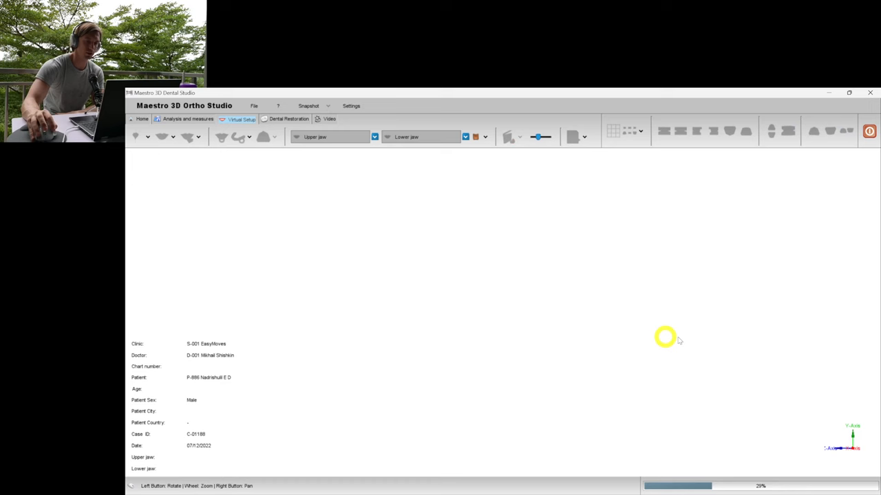
Compute the lower jaw transition models and rotate the arch to review the stages
left_click(242, 119)
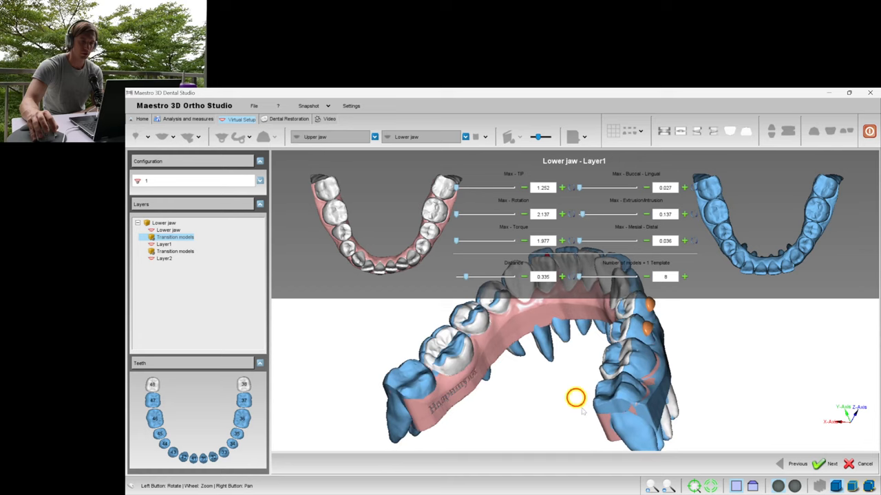
left_click_drag(575, 398, 487, 359)
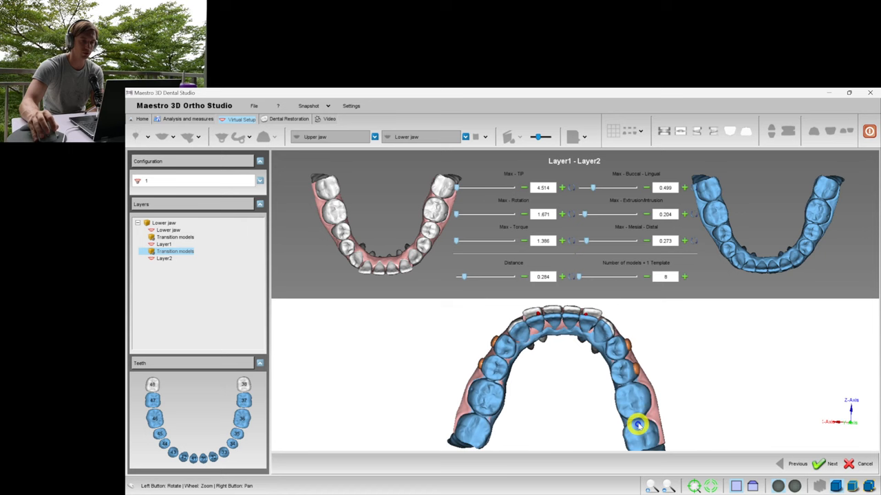
left_click_drag(636, 425, 633, 380)
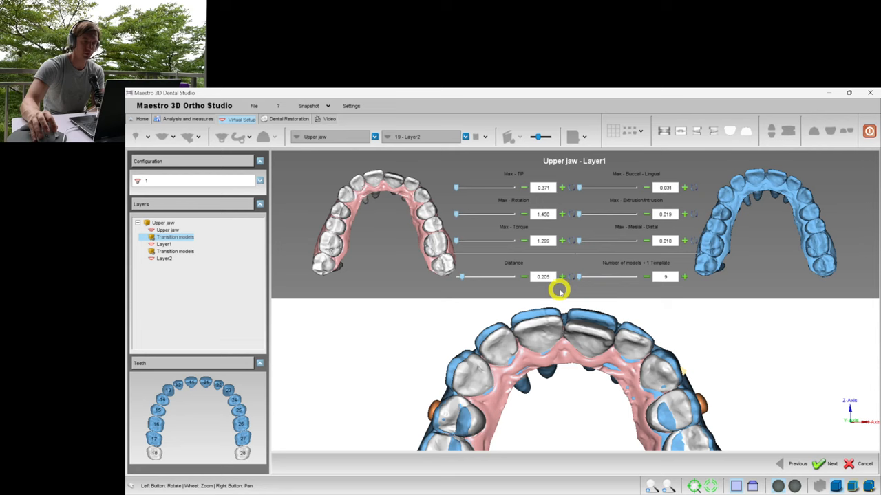
Edit the upper jaw step distance, set Number of models to 10 and proceed with Next
left_click(165, 250)
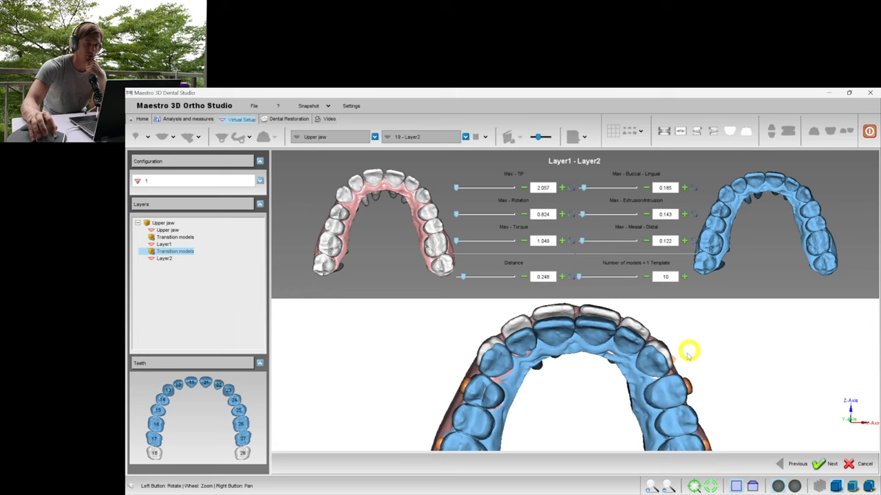
mouse_move(647, 277)
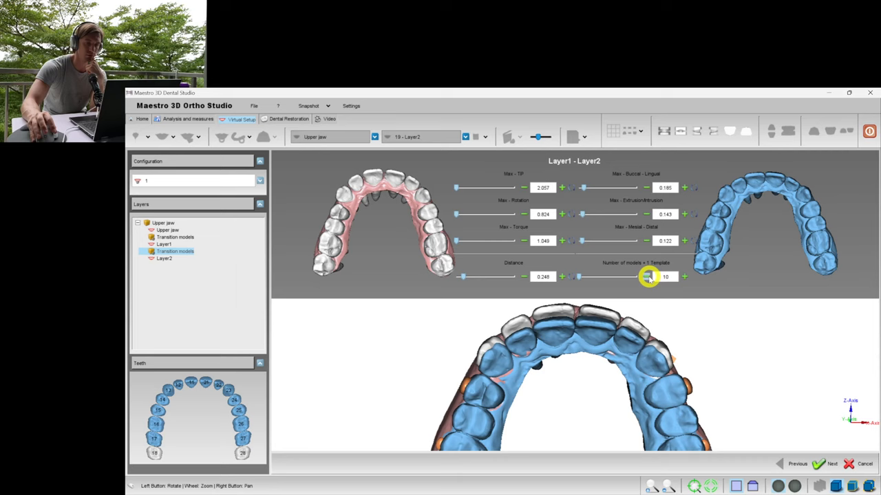
left_click(647, 276)
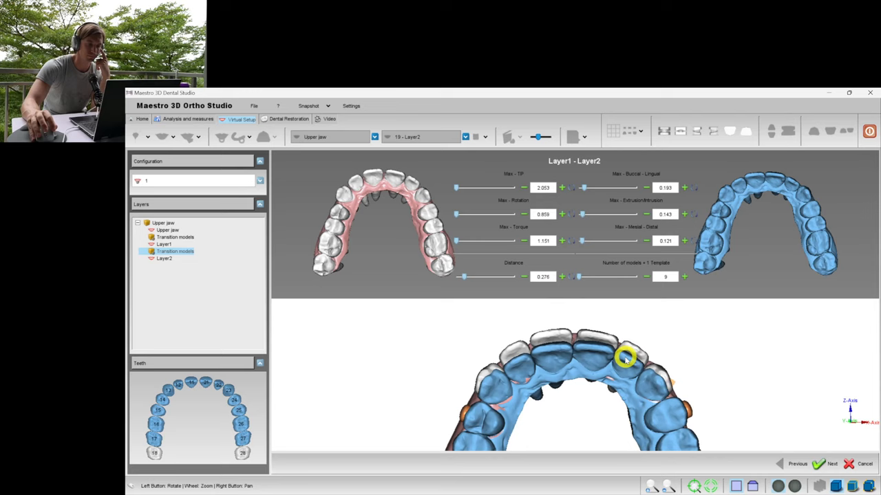
left_click(831, 464)
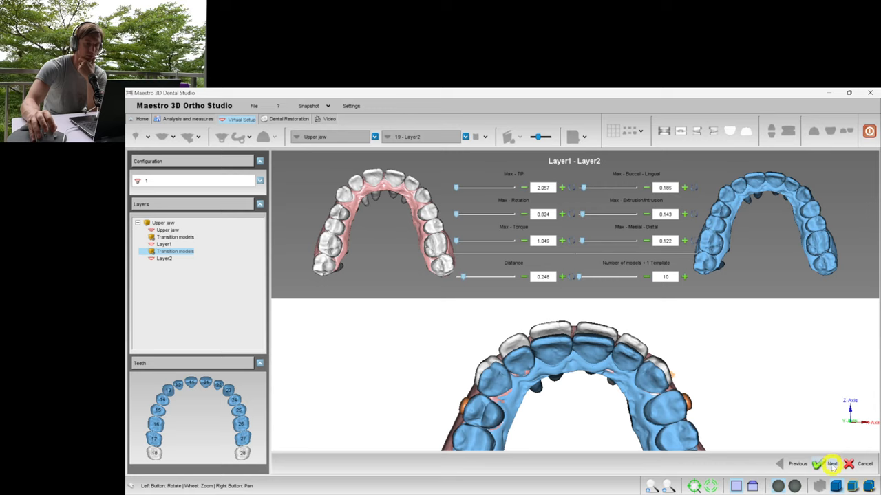
left_click(831, 464)
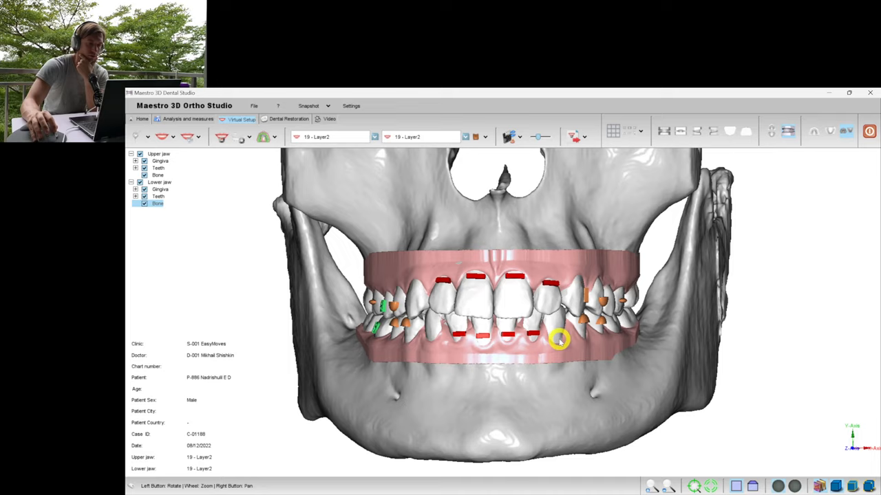
left_click_drag(559, 339, 550, 304)
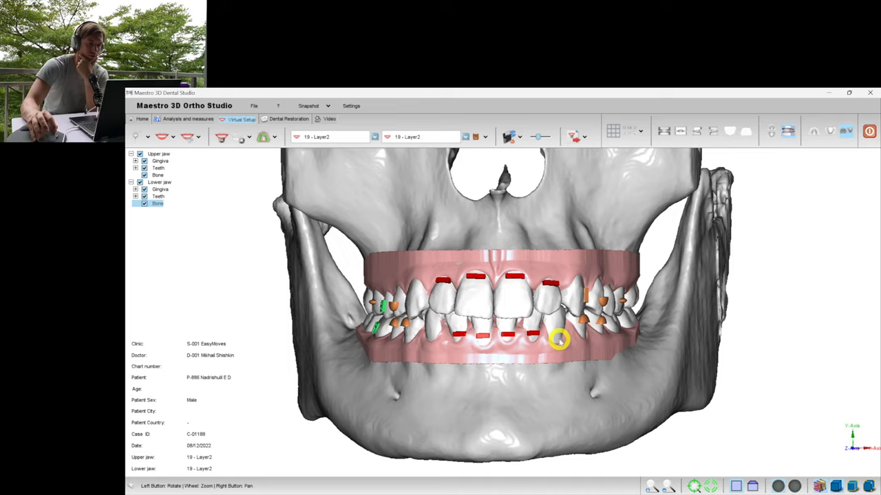